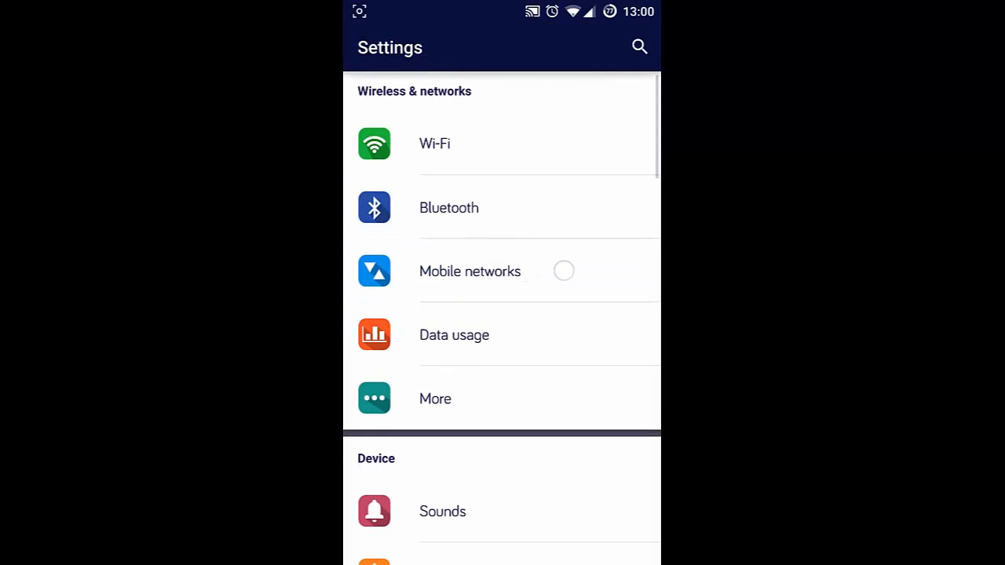
- Open Mobile networks under Wireless & networks in Settings
left_click(470, 271)
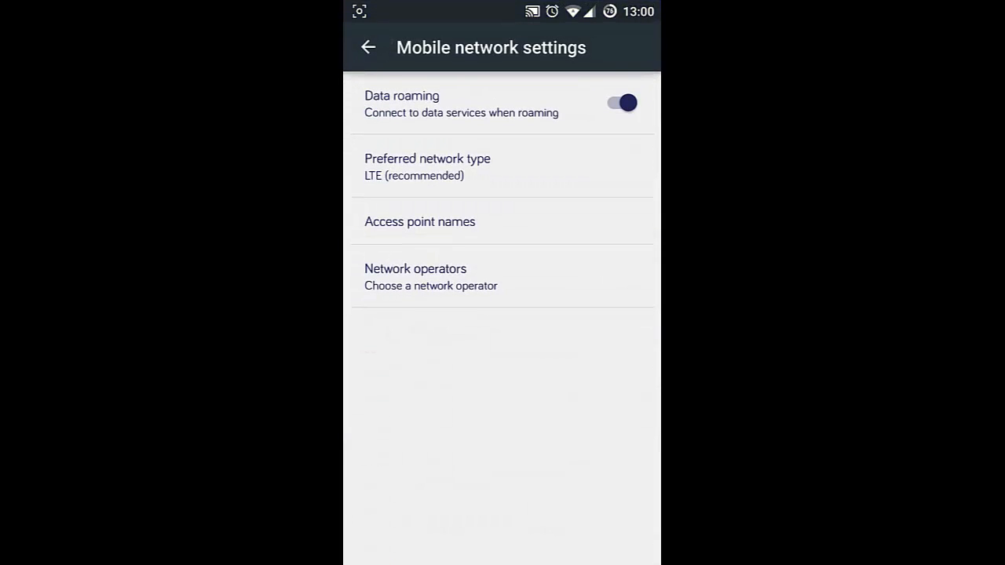
- Open Access point names to list the TATA DoCoMo APNs
left_click(420, 221)
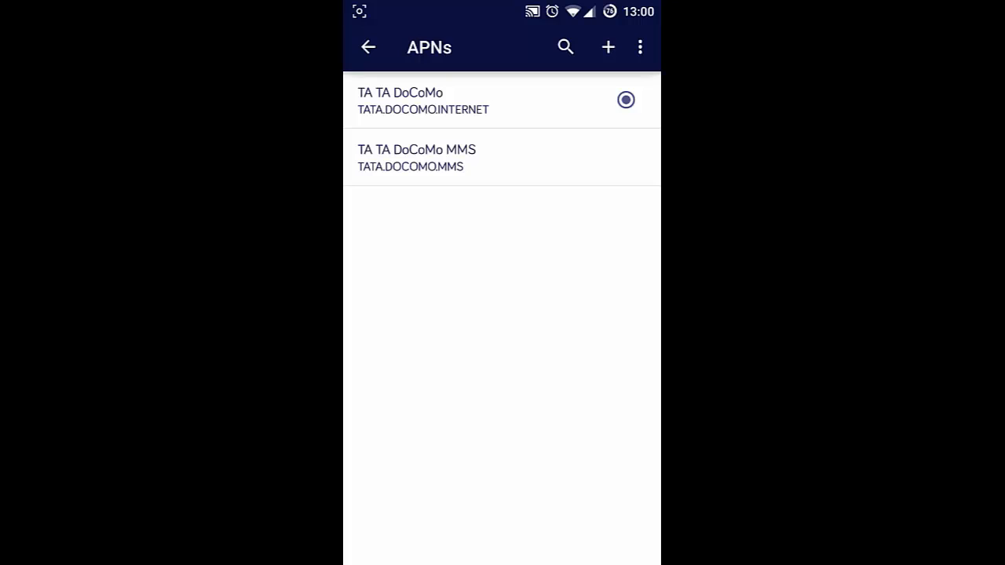
- Select the TA TA DoCoMo internet APN, then search for network operators
left_click(423, 101)
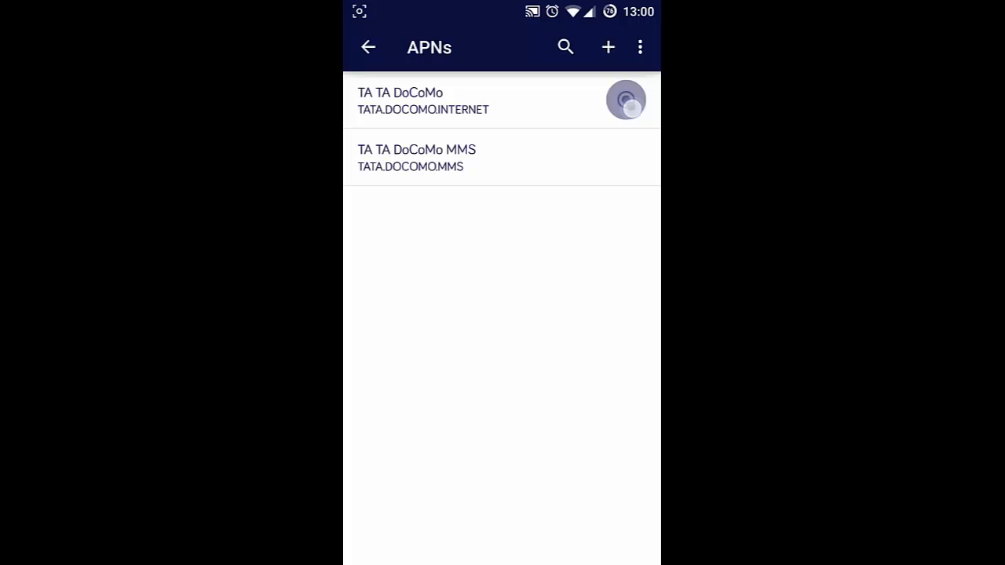
left_click(625, 101)
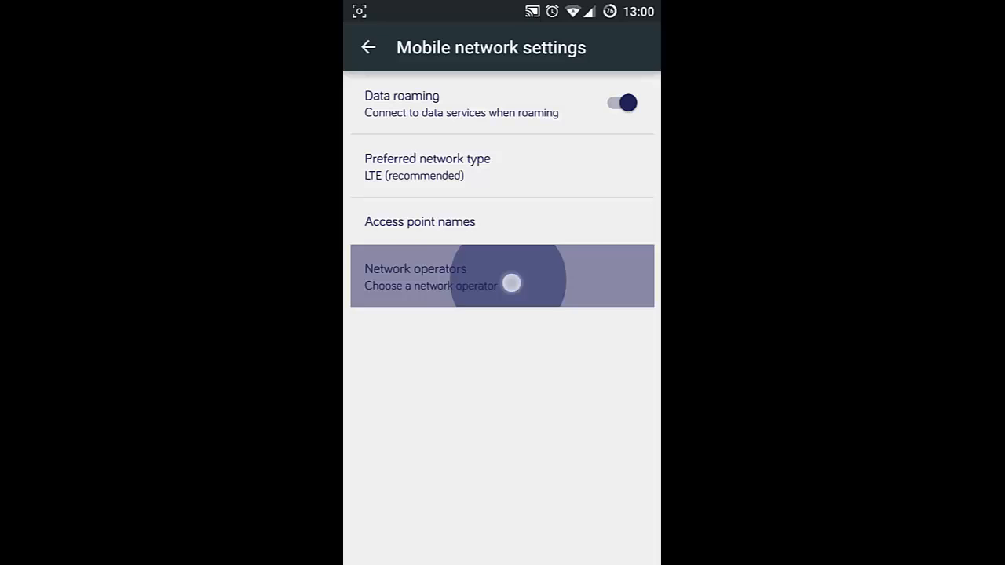
left_click(502, 276)
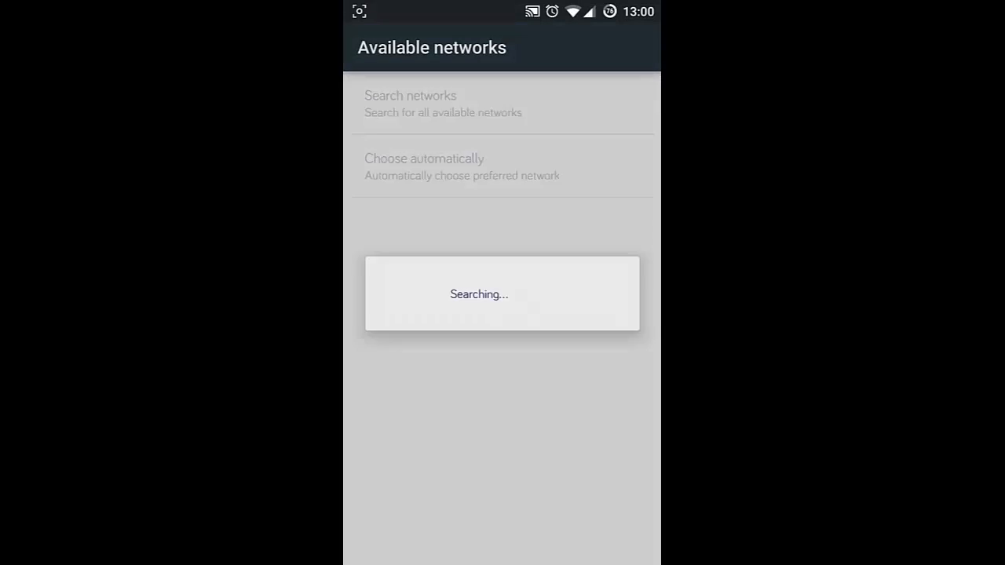